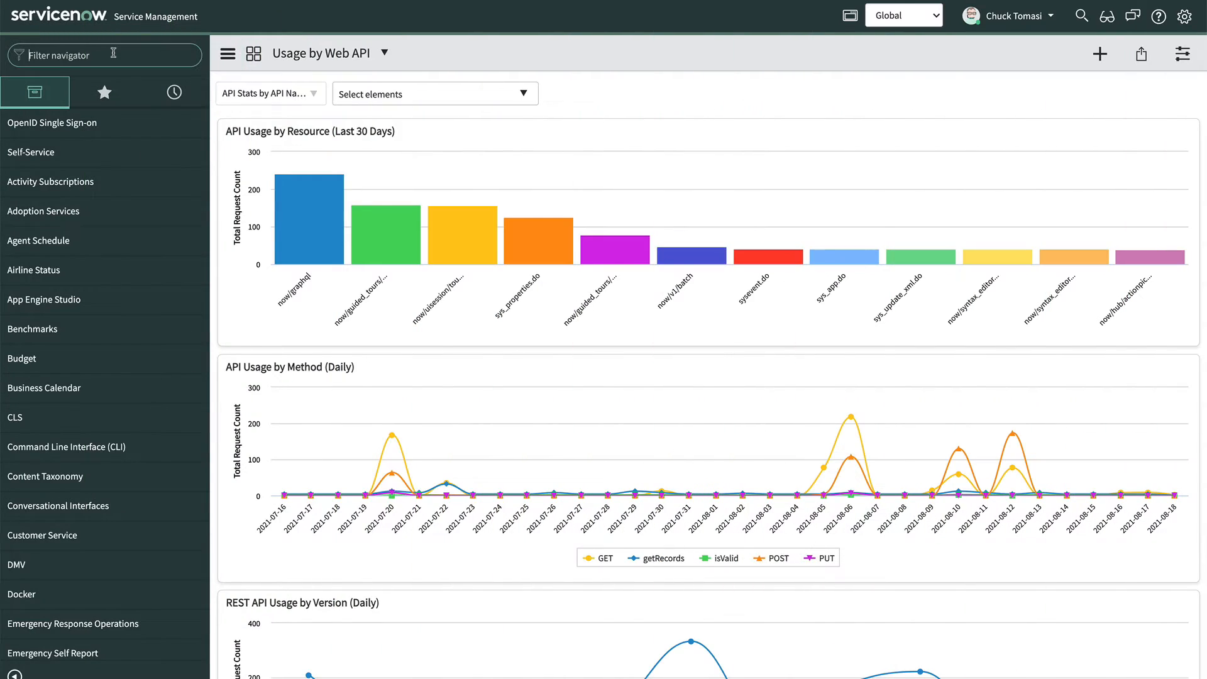
Step: Create a Connection & Credential Alias named Devlink.sn (ID Devlink_sn) with HTTP connection type
{"action": "type", "text": "credent"}
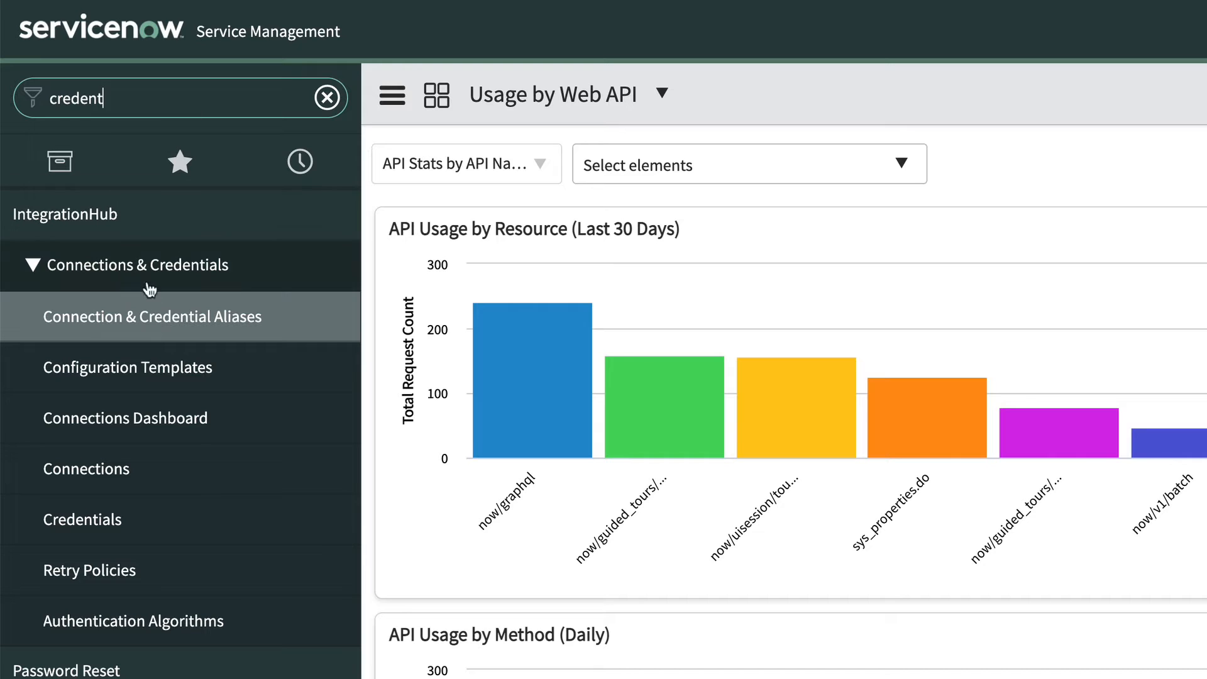
{"action": "left_click", "coordinate": [152, 316]}
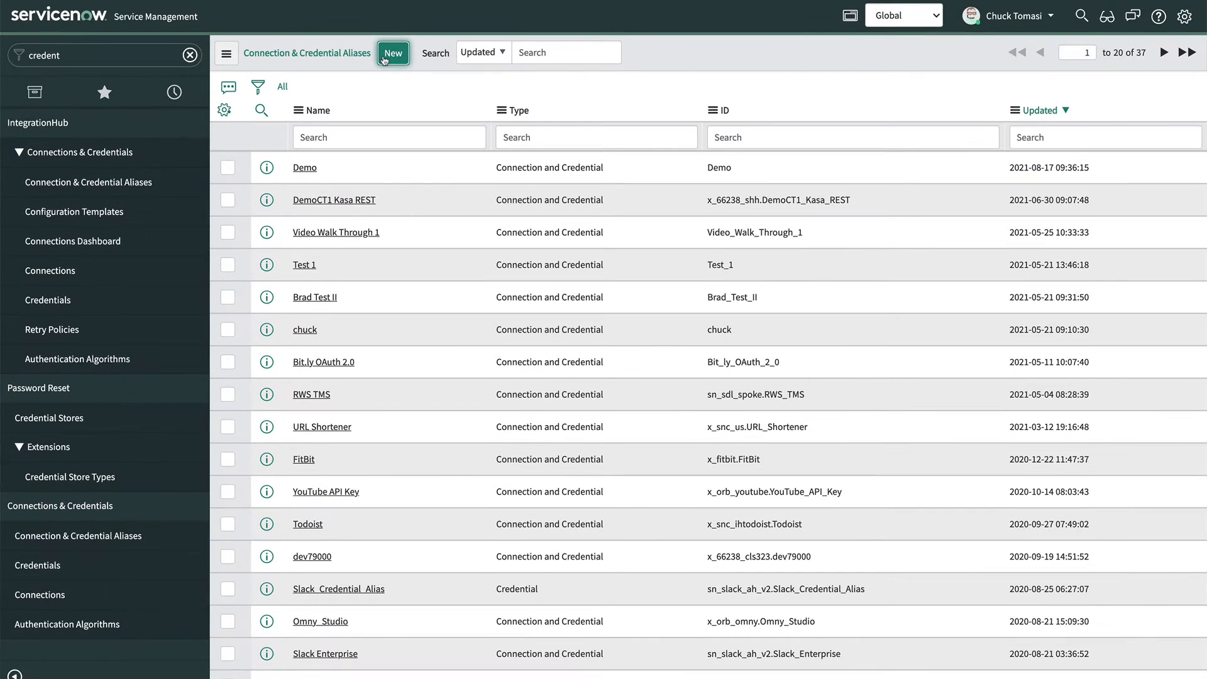
{"action": "left_click", "coordinate": [392, 53]}
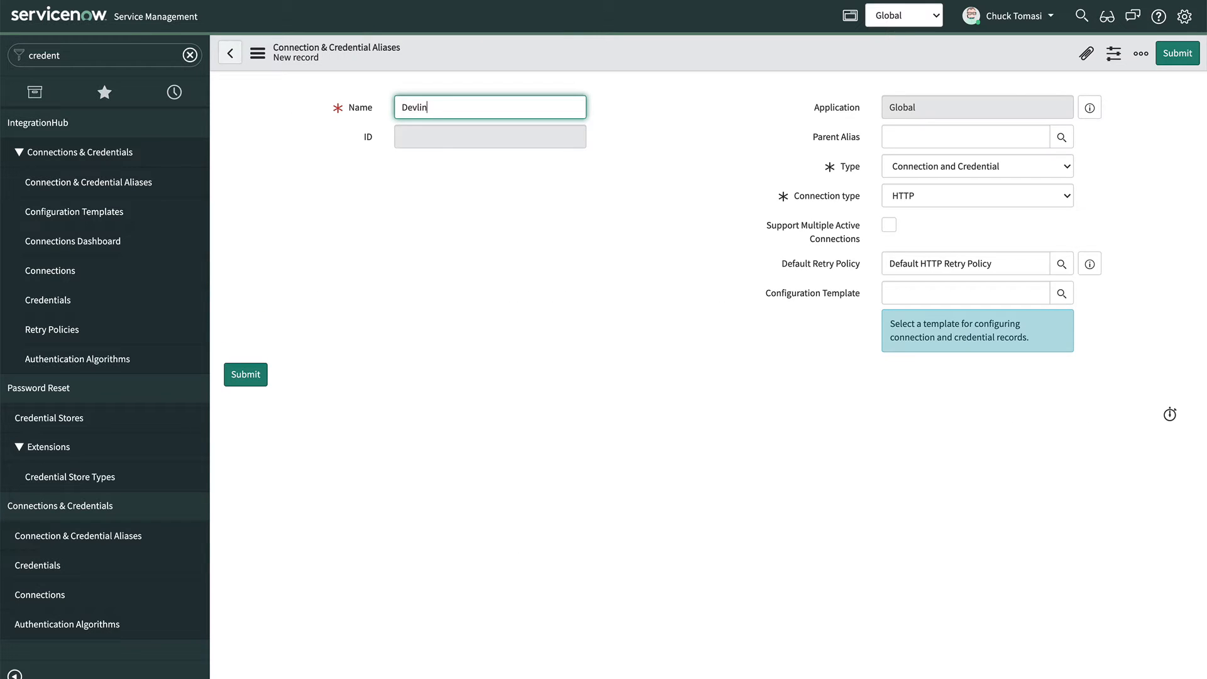
{"action": "left_click", "coordinate": [245, 374]}
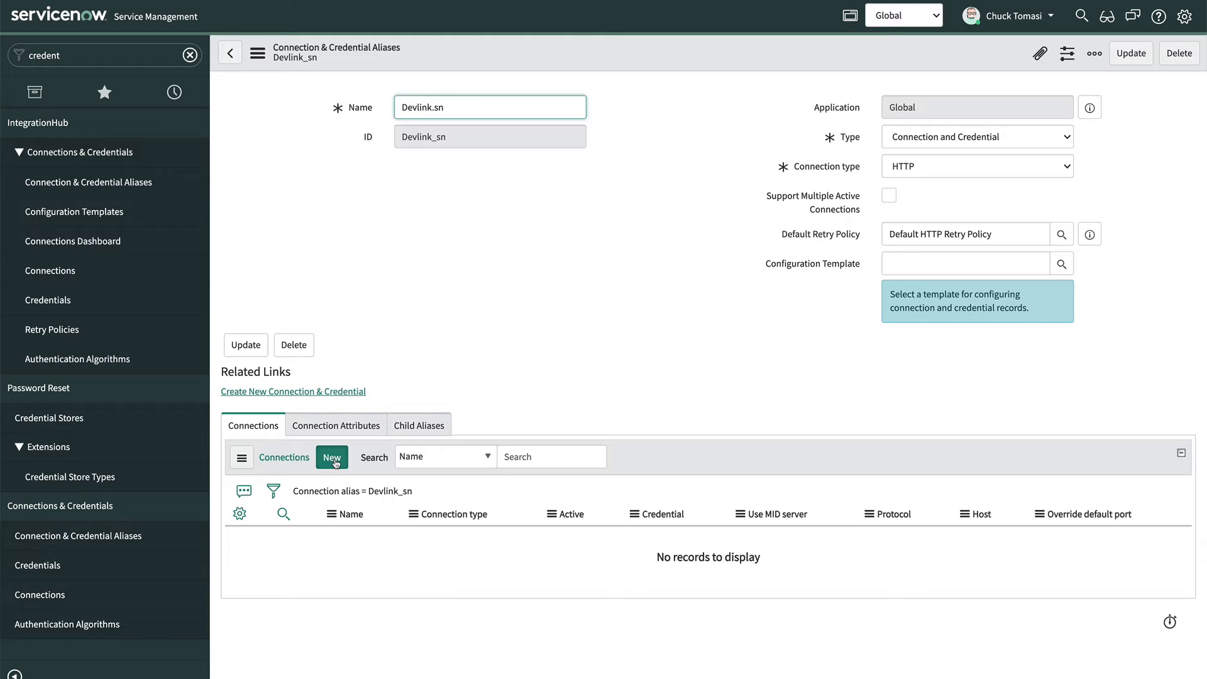
{"action": "left_click", "coordinate": [330, 457]}
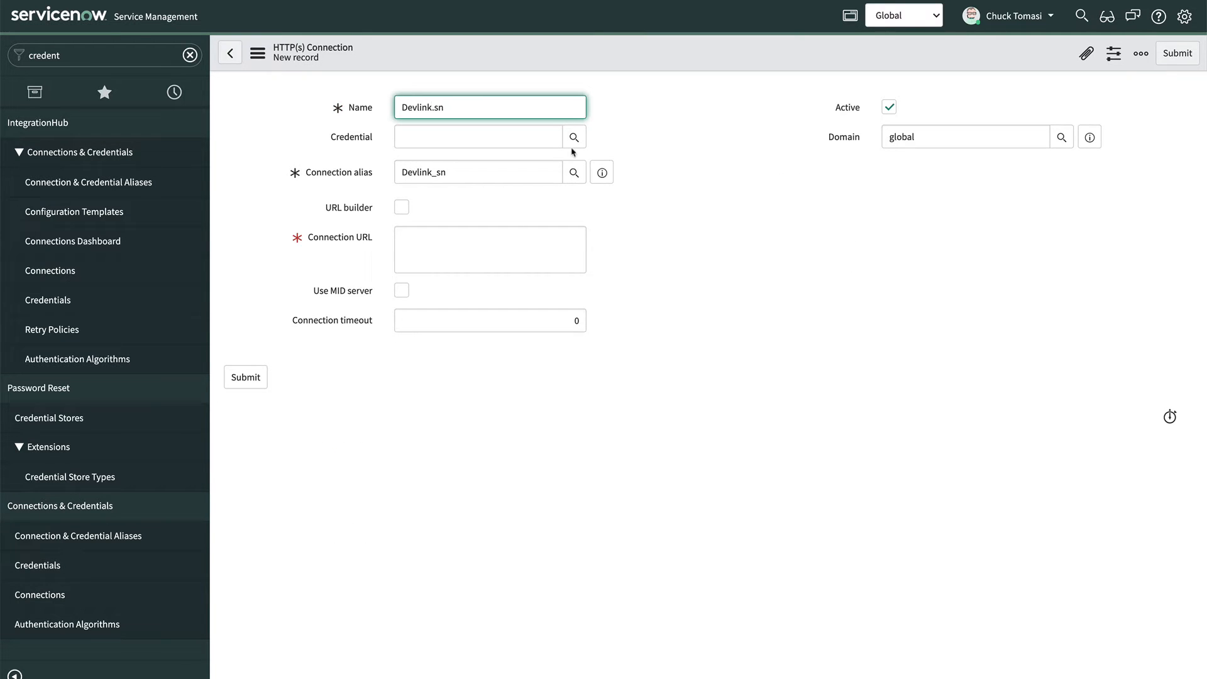
{"action": "type", "text": "https://de"}
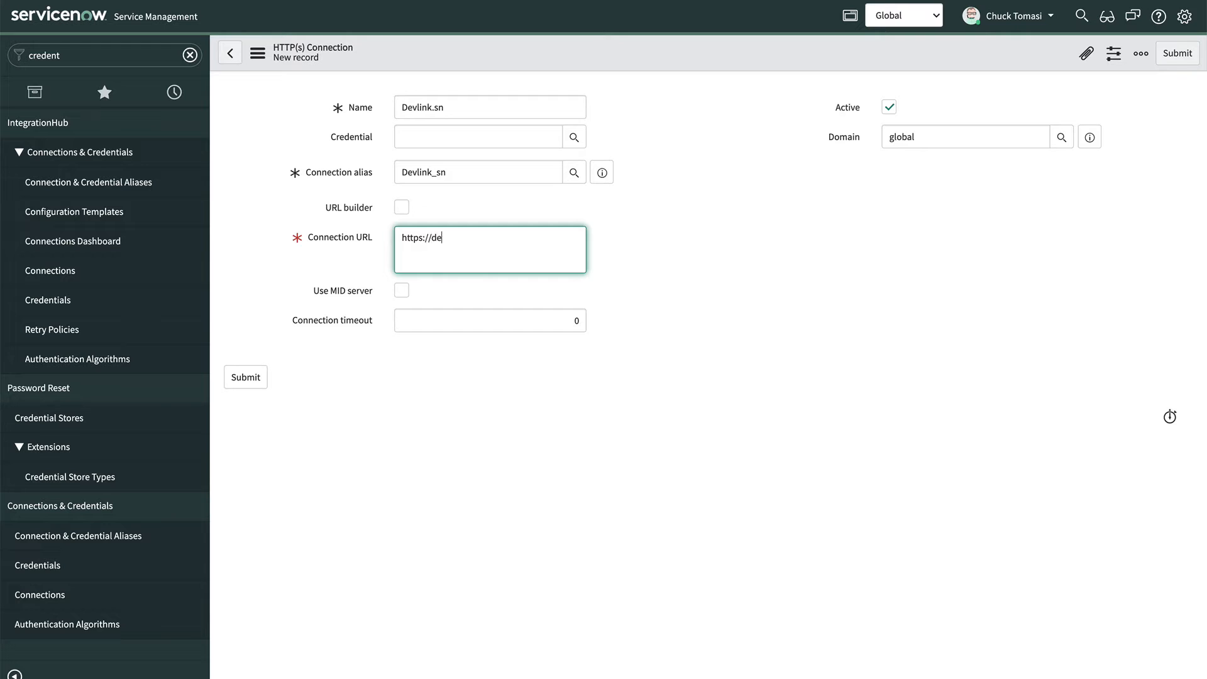
{"action": "type", "text": "lvink.sn/api.php"}
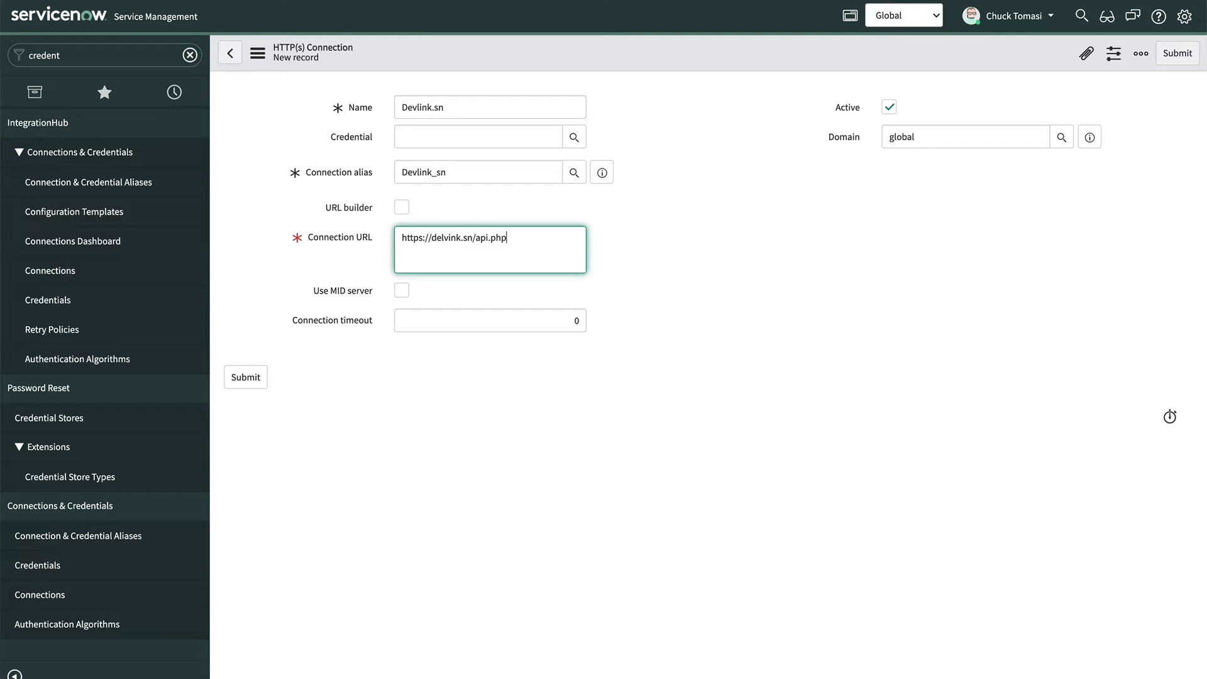
{"action": "left_click", "coordinate": [485, 68]}
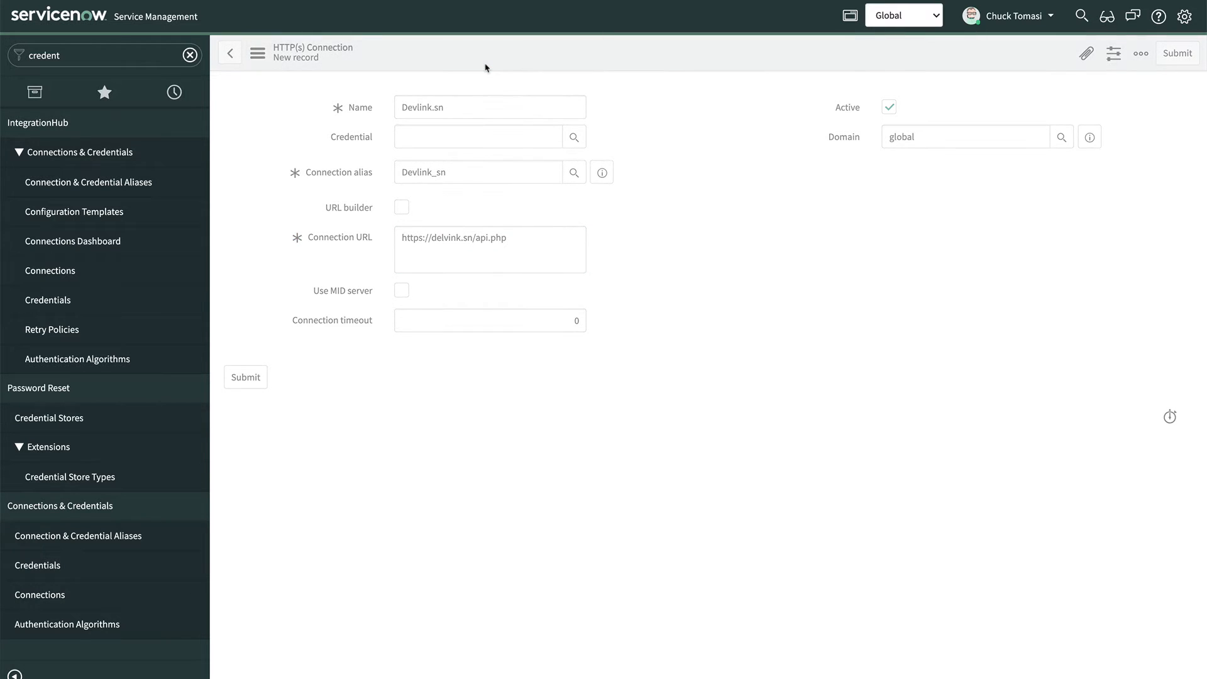
{"action": "left_click", "coordinate": [1176, 53]}
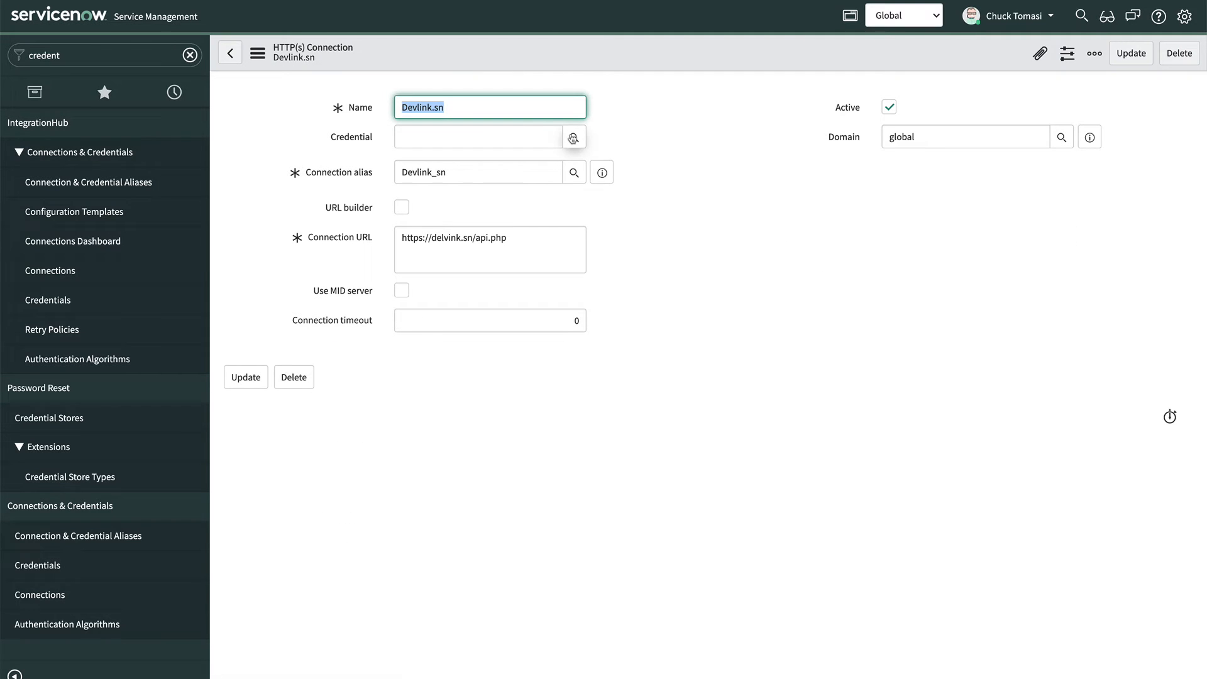
Step: From the connection's Credential lookup, start a new credential to reach the credential-type chooser
{"action": "left_click", "coordinate": [573, 137]}
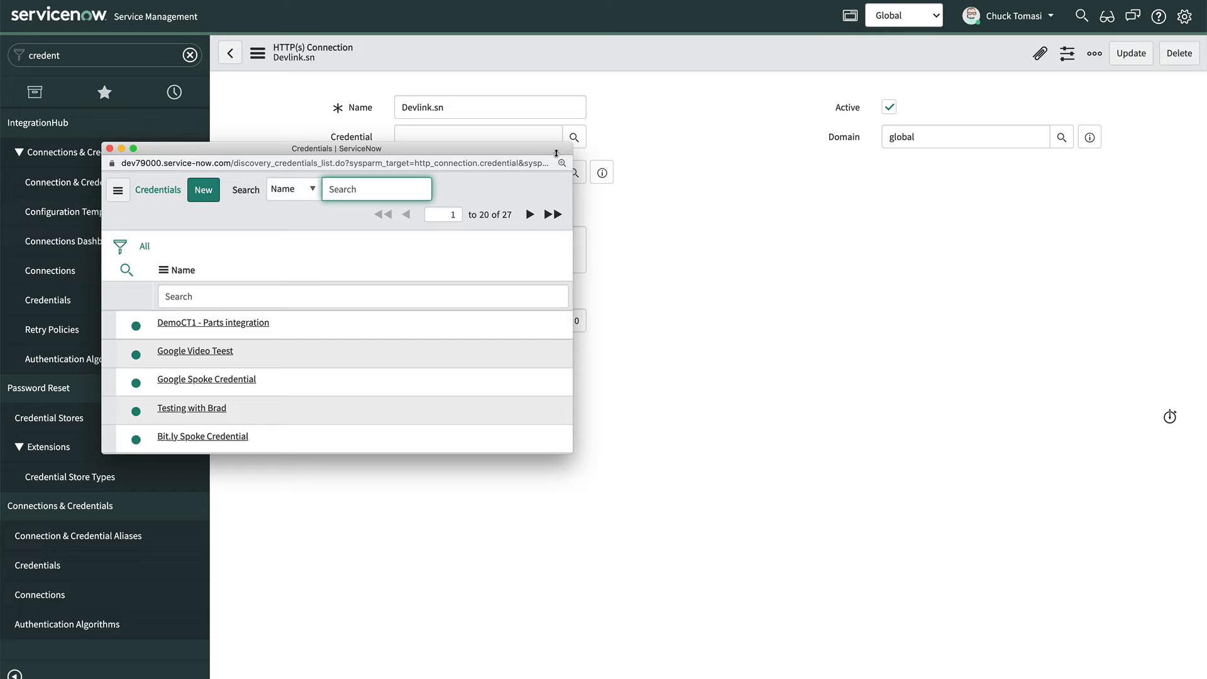
{"action": "mouse_move", "coordinate": [339, 382]}
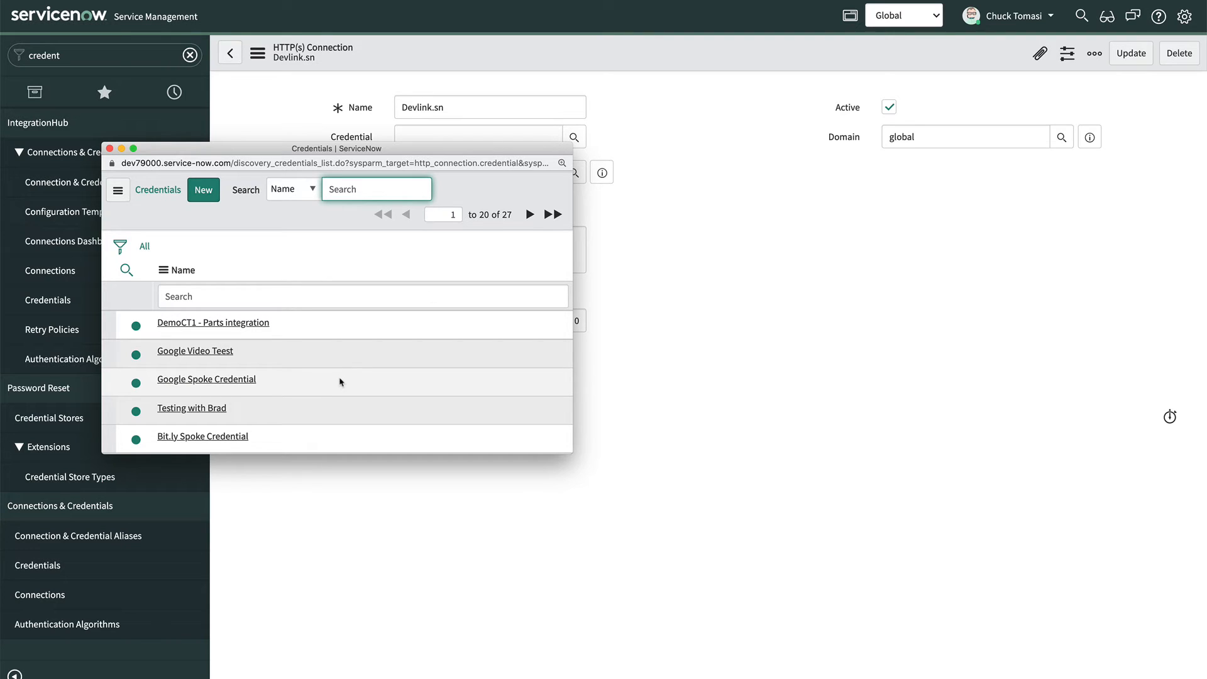
{"action": "mouse_move", "coordinate": [324, 362]}
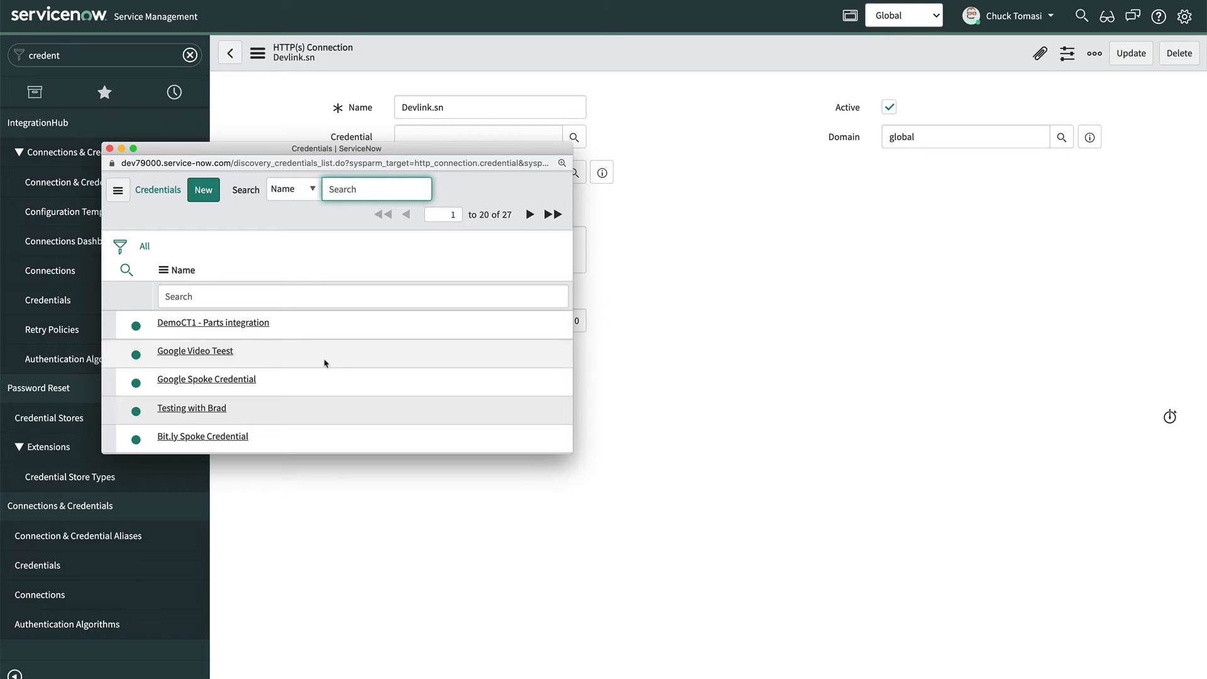
{"action": "left_click", "coordinate": [203, 190]}
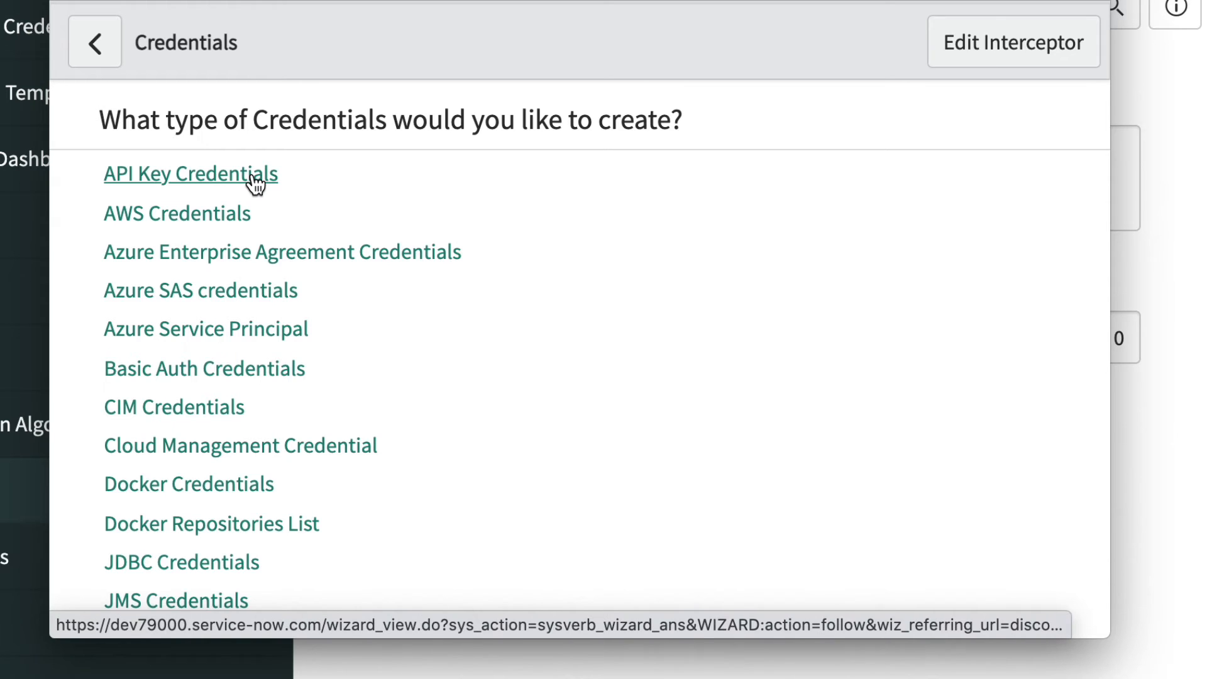
Step: Create an API Key credential named 'Devlink.sn - Chuck' and attach it to the connection
{"action": "left_click", "coordinate": [191, 172]}
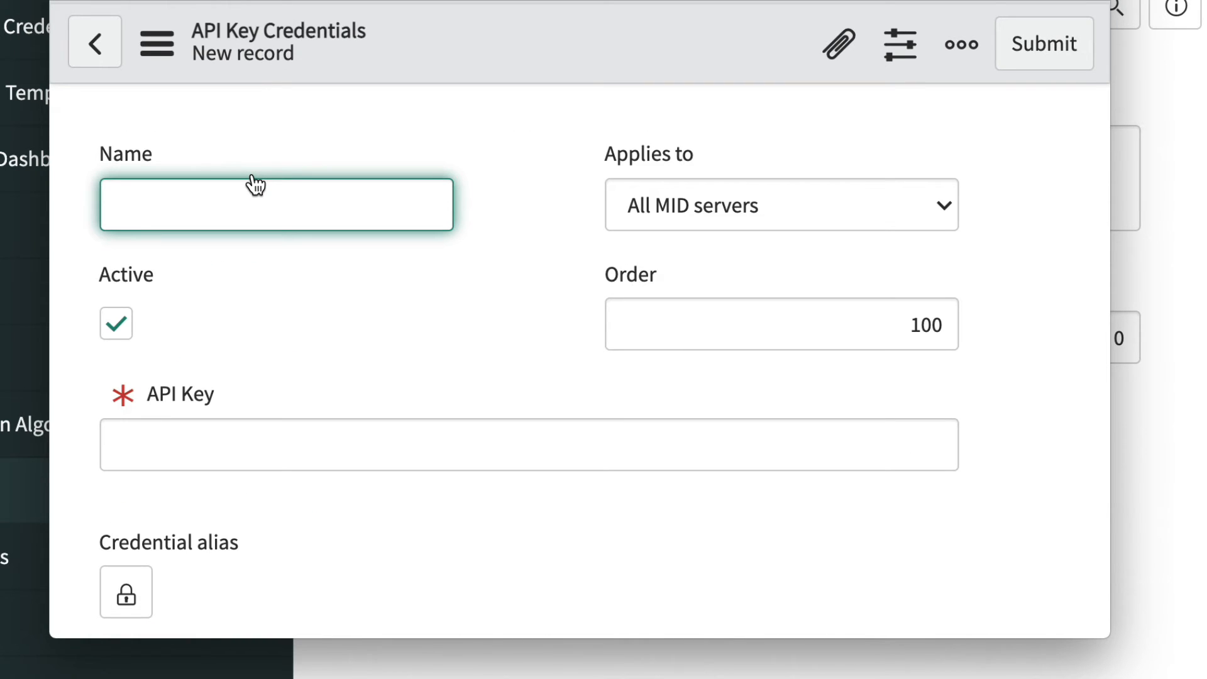
{"action": "type", "text": "Devlink."}
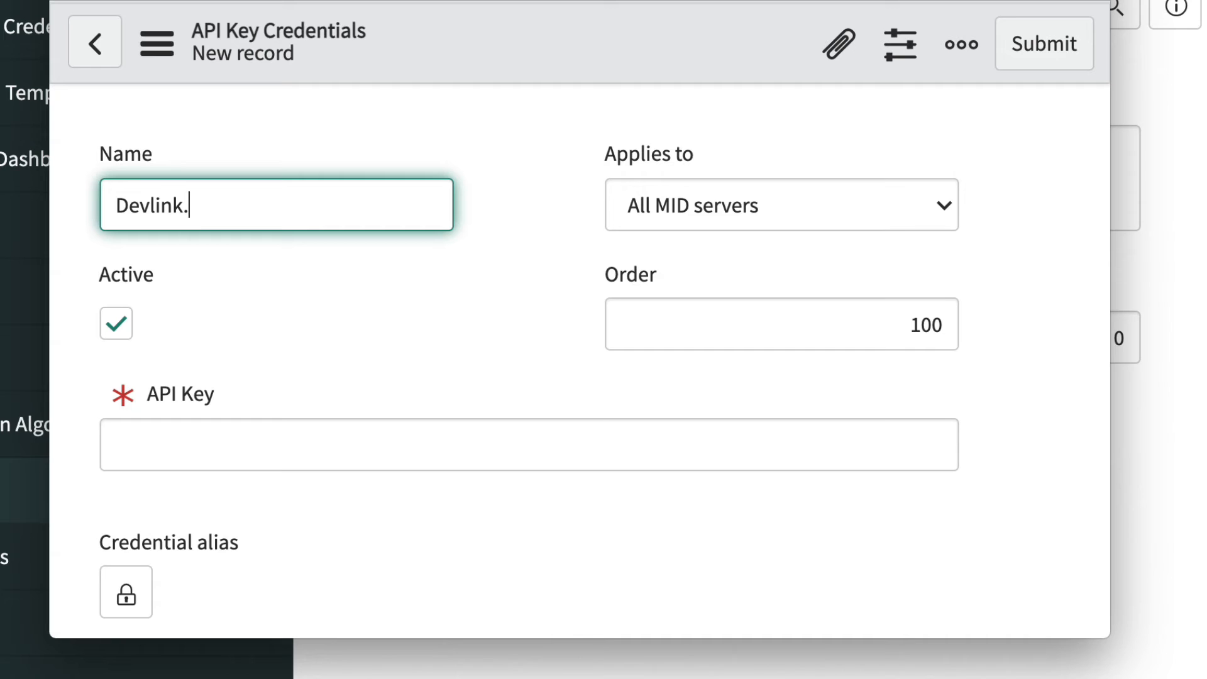
{"action": "type", "text": "sn - Chuck"}
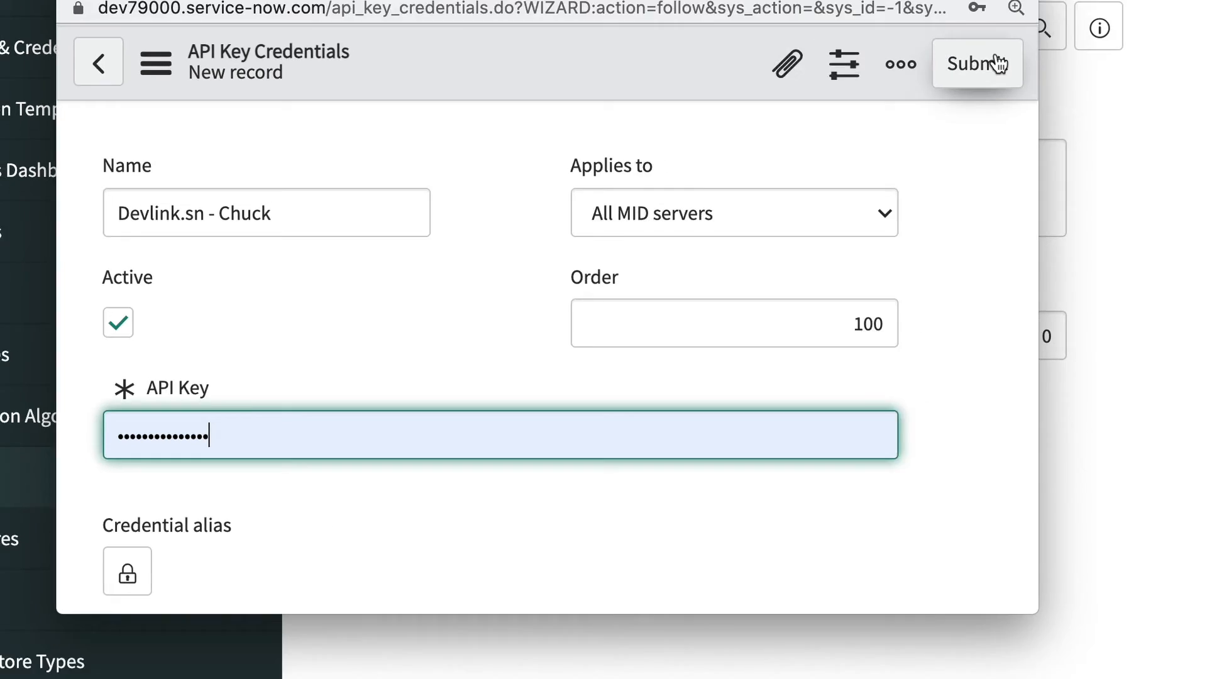
{"action": "left_click", "coordinate": [977, 63]}
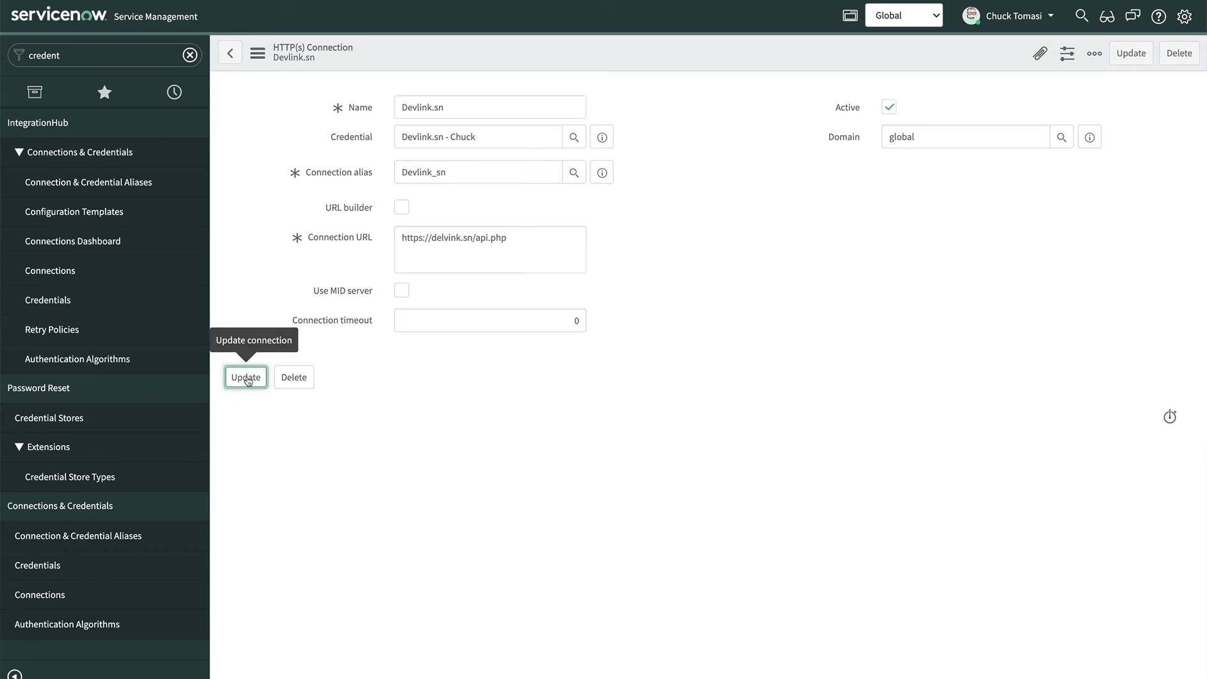